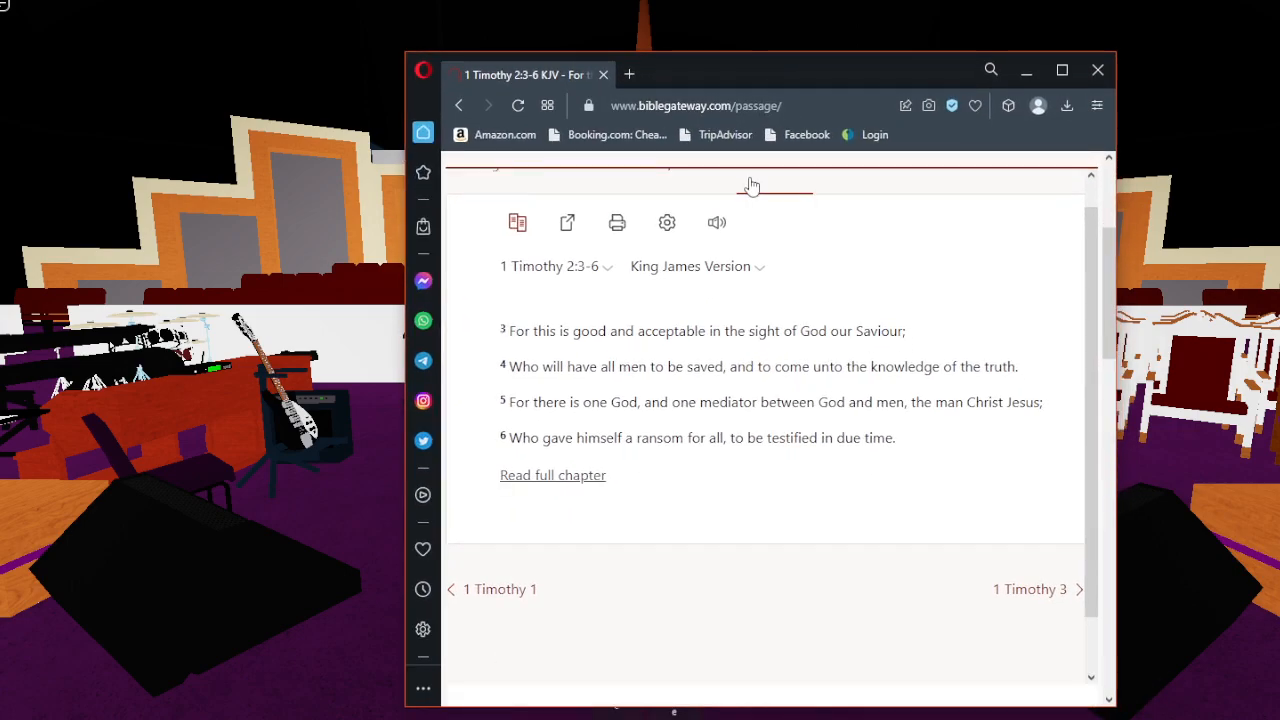
Step: Read 1 Timothy 2:3-6 KJV and shift the Opera passage window slightly right
{"action": "scroll", "scroll_direction": "down", "scroll_amount": 3}
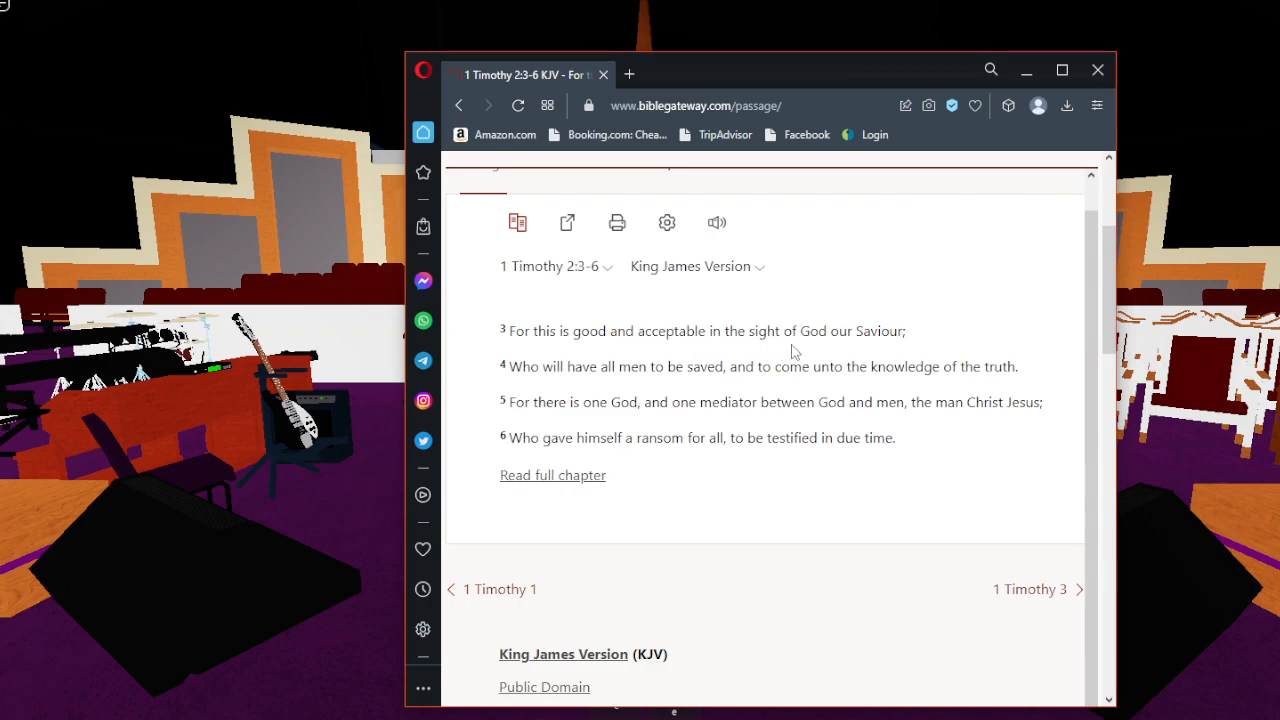
{"action": "mouse_move", "coordinate": [564, 388]}
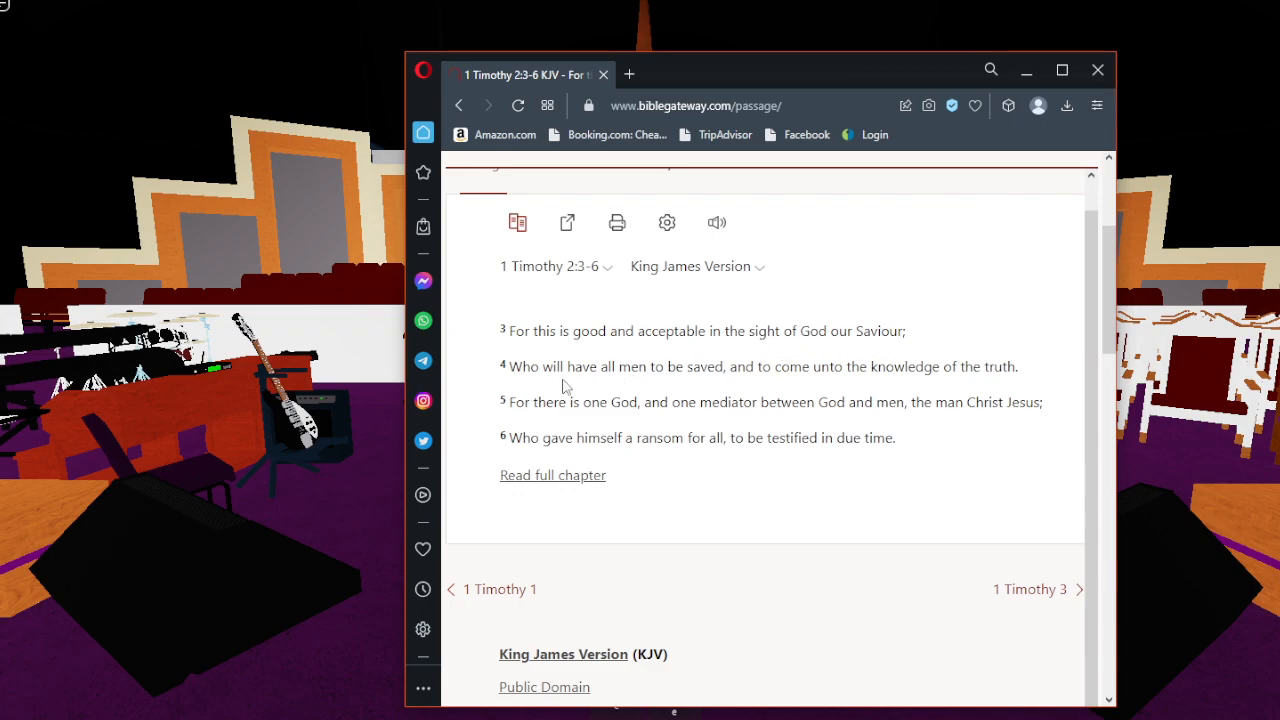
{"action": "mouse_move", "coordinate": [778, 390]}
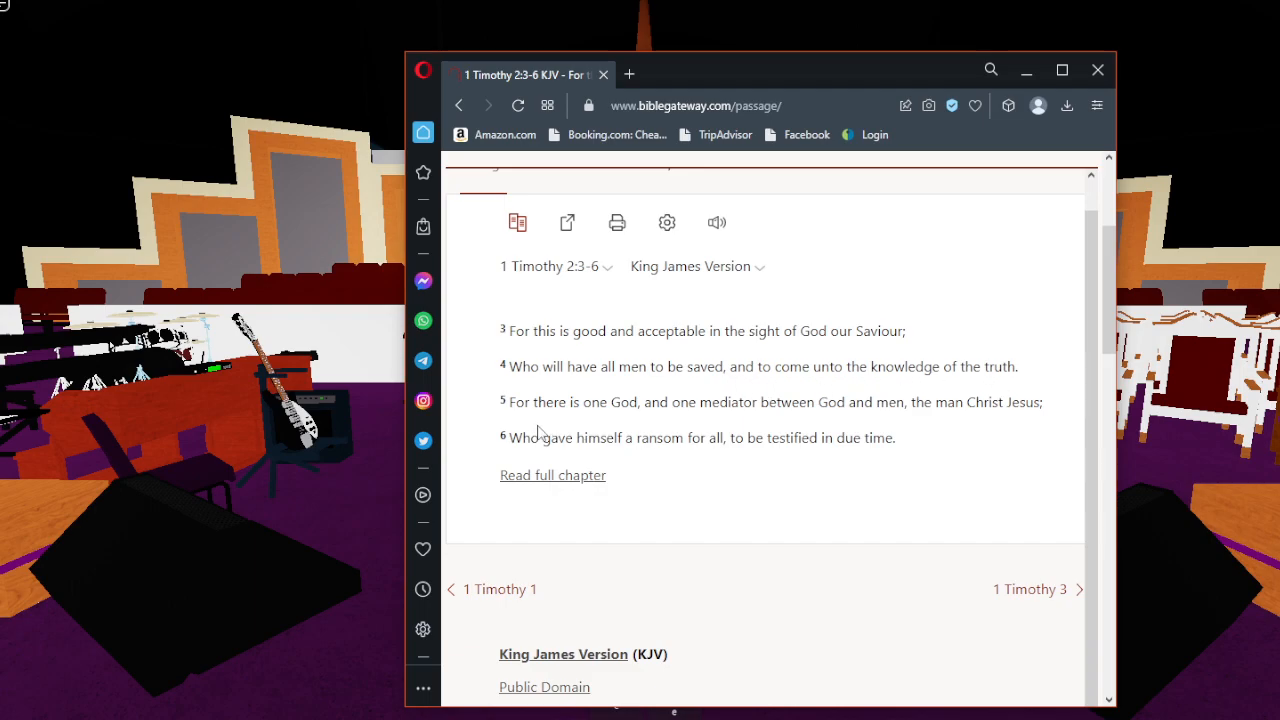
{"action": "mouse_move", "coordinate": [704, 420]}
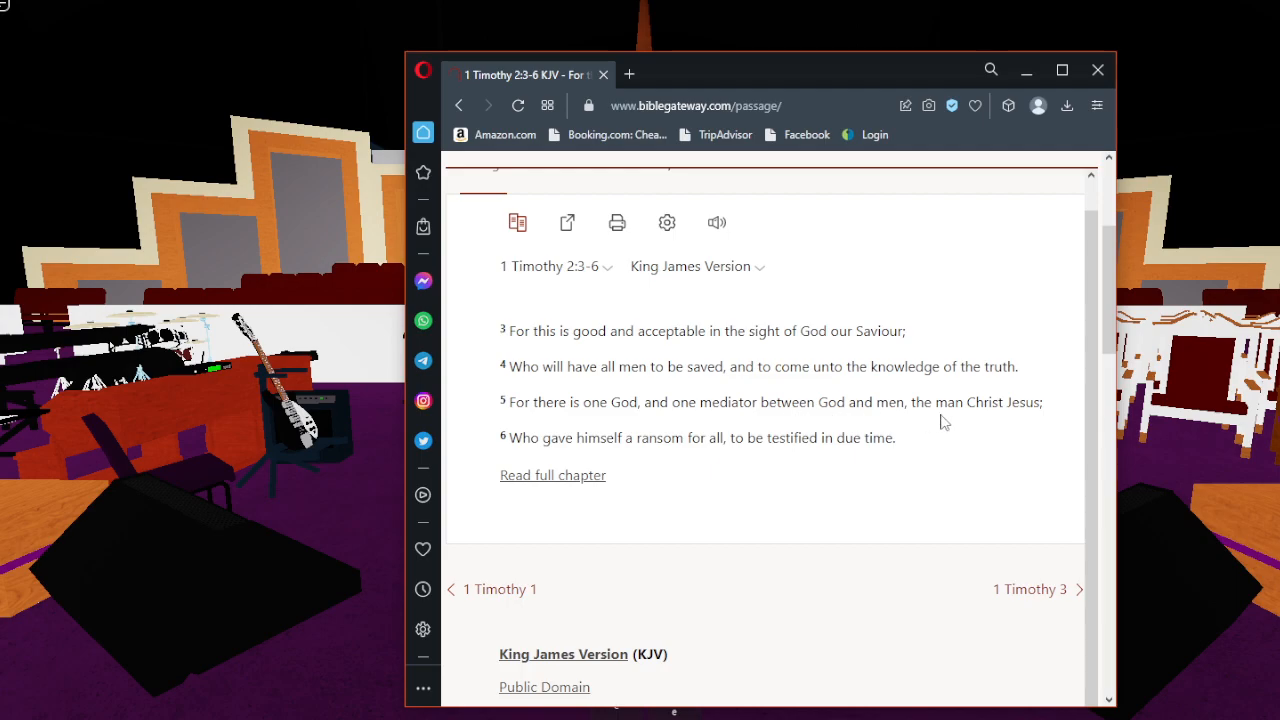
{"action": "mouse_move", "coordinate": [578, 460]}
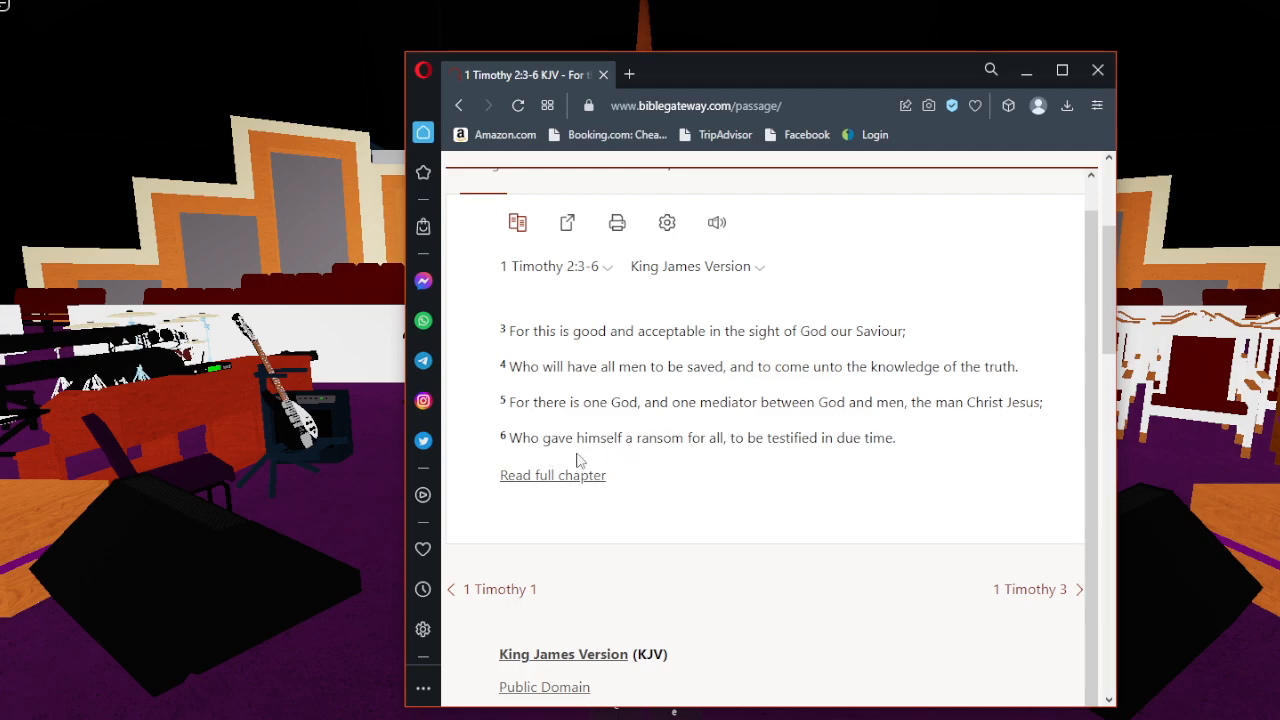
{"action": "mouse_move", "coordinate": [816, 456]}
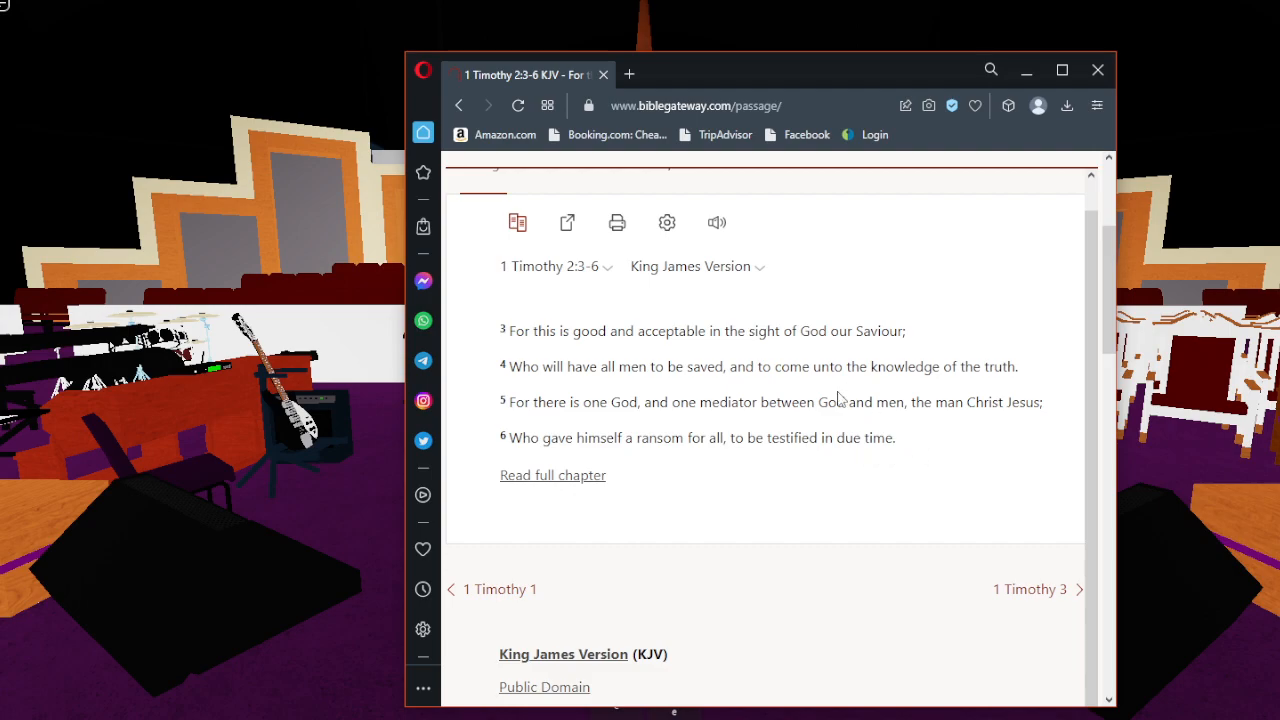
{"action": "mouse_move", "coordinate": [698, 438]}
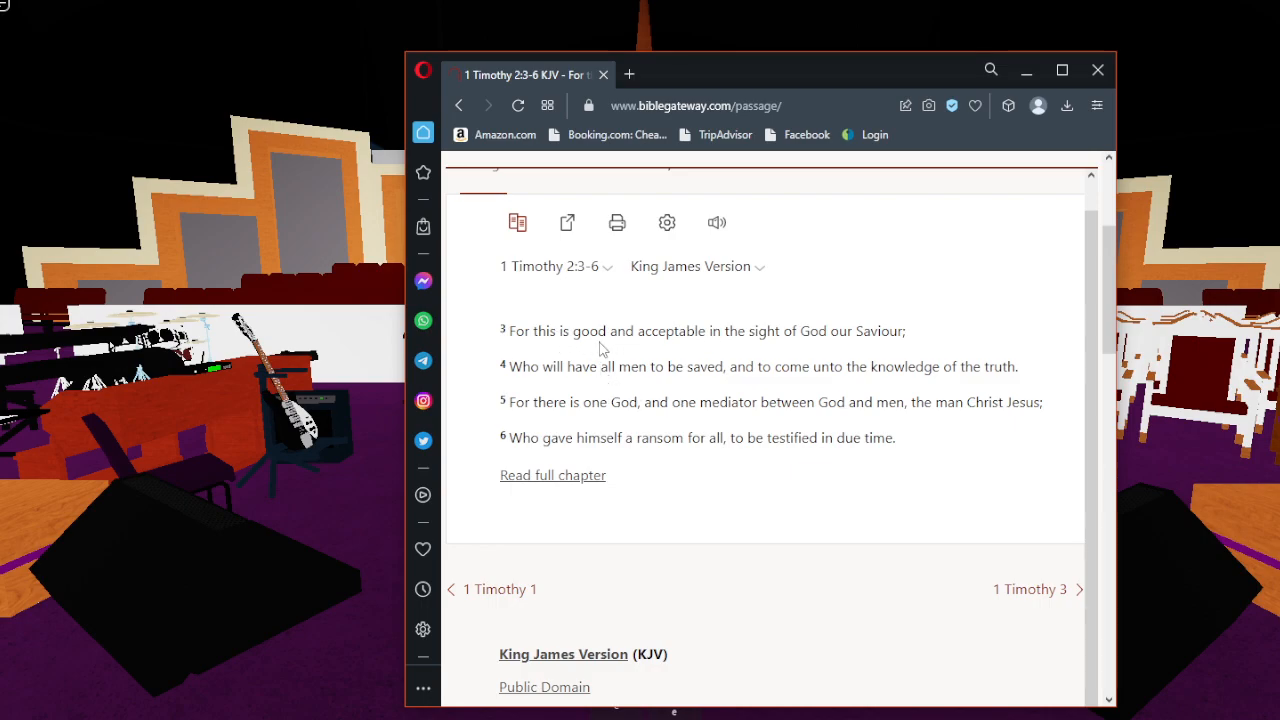
{"action": "mouse_move", "coordinate": [790, 324]}
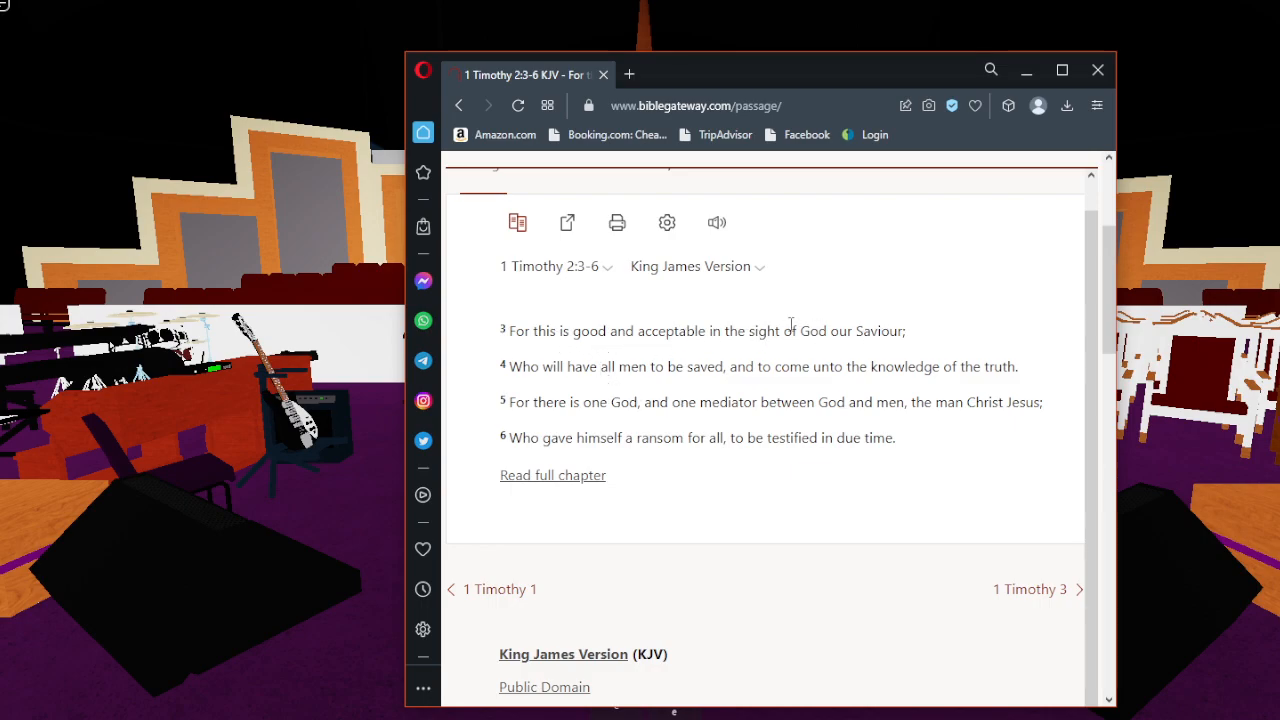
{"action": "mouse_move", "coordinate": [716, 372]}
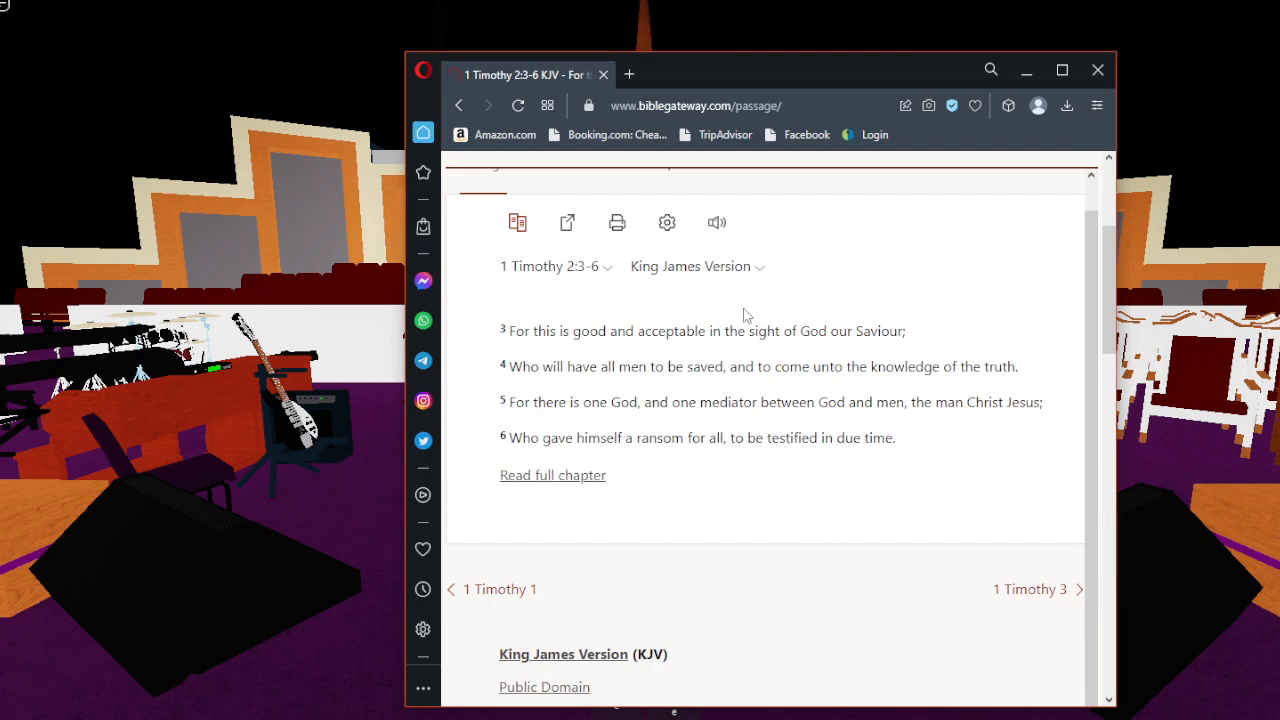
{"action": "mouse_move", "coordinate": [570, 432]}
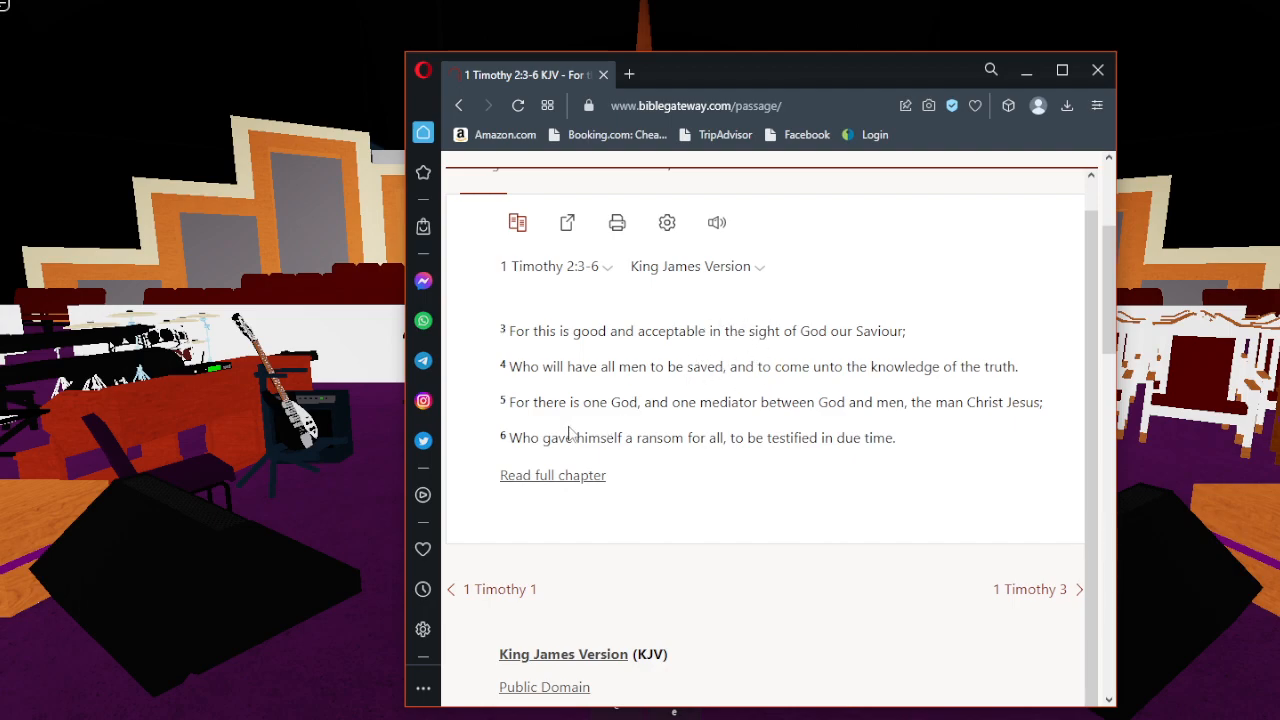
{"action": "mouse_move", "coordinate": [660, 420]}
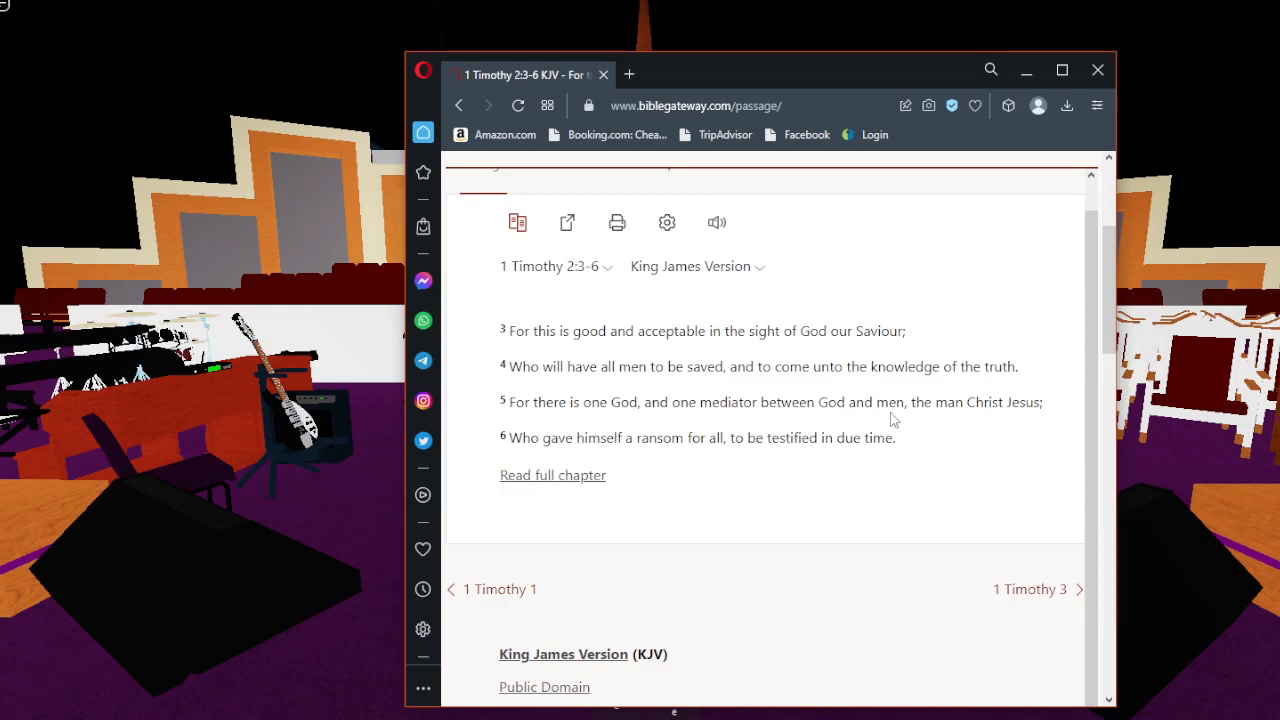
{"action": "mouse_move", "coordinate": [844, 400]}
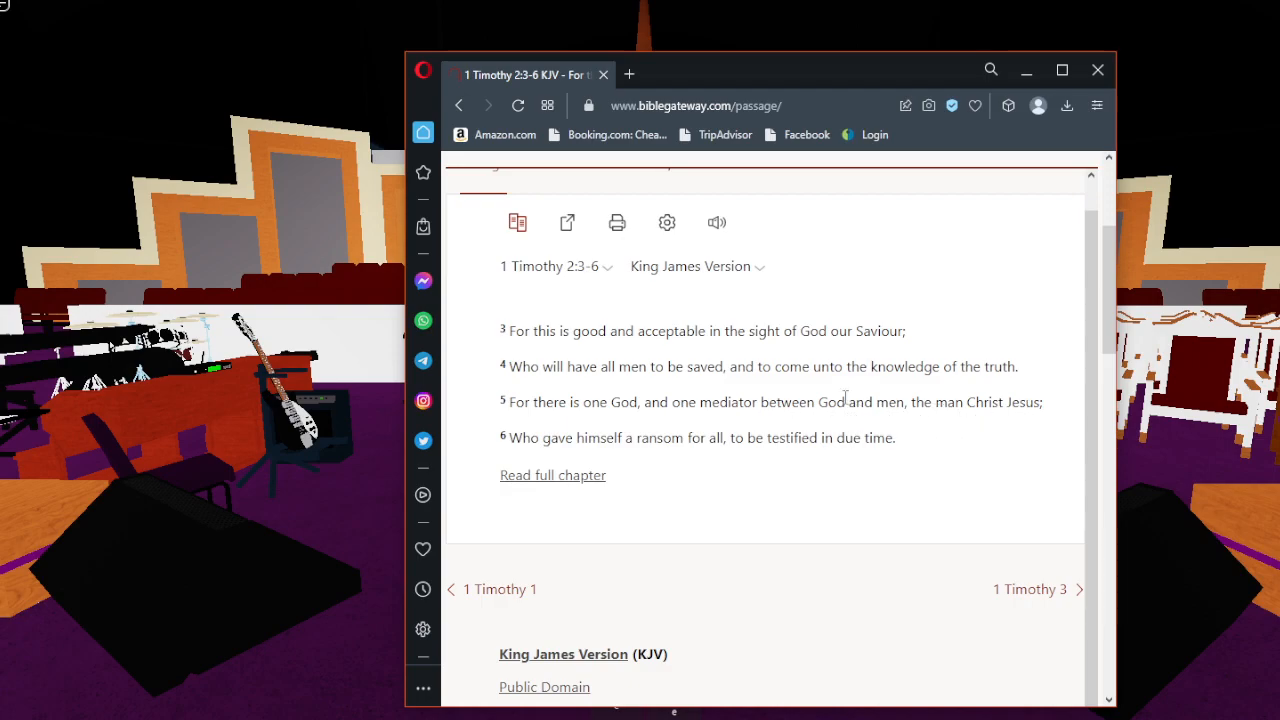
{"action": "mouse_move", "coordinate": [970, 424]}
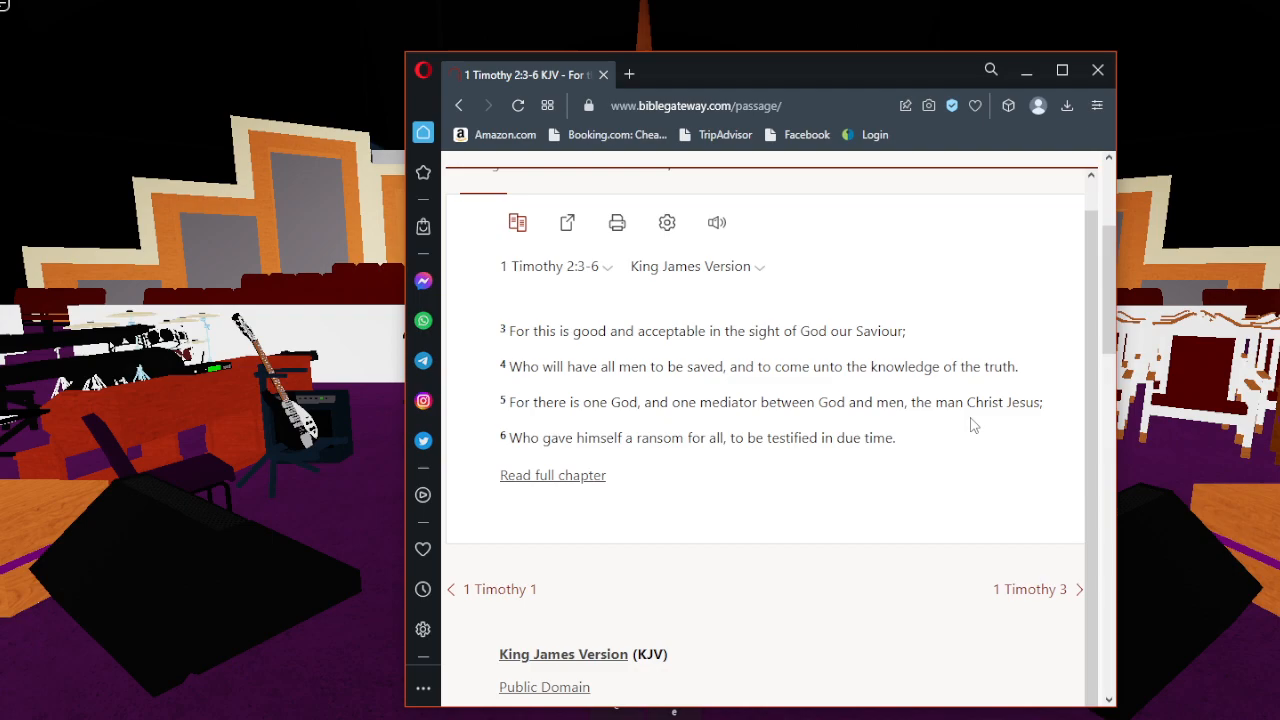
{"action": "mouse_move", "coordinate": [536, 456]}
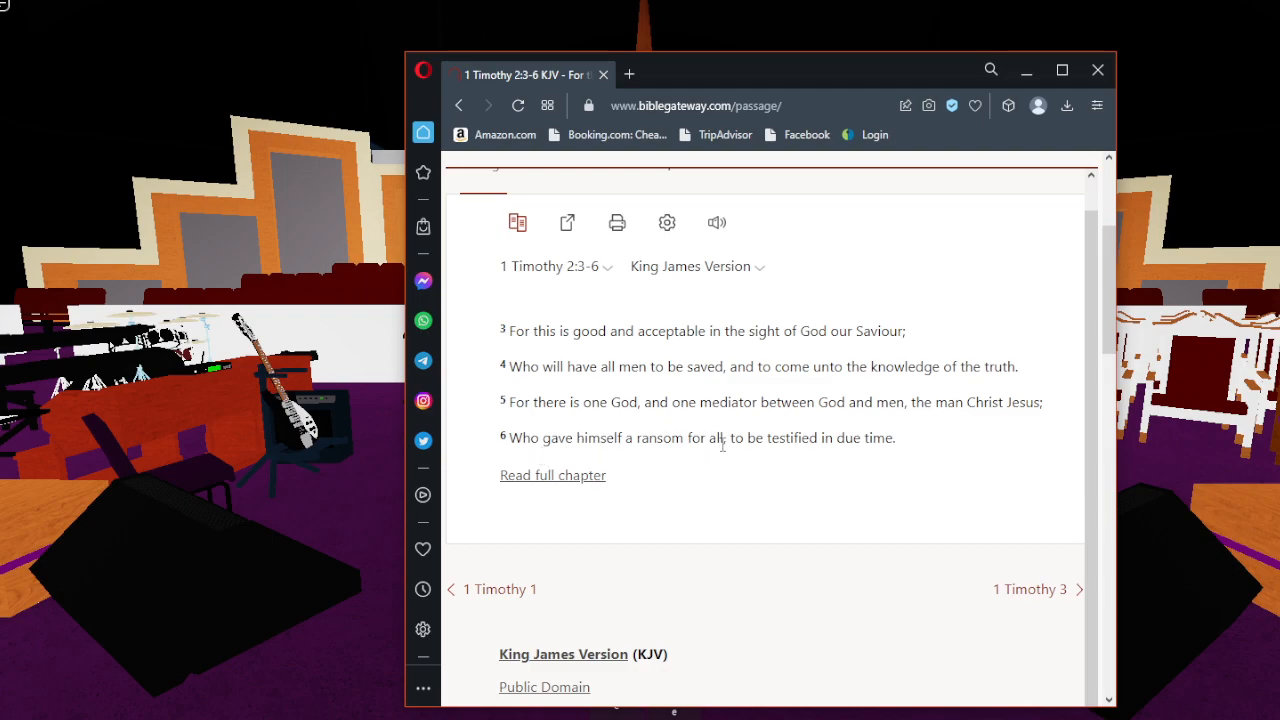
{"action": "mouse_move", "coordinate": [856, 438]}
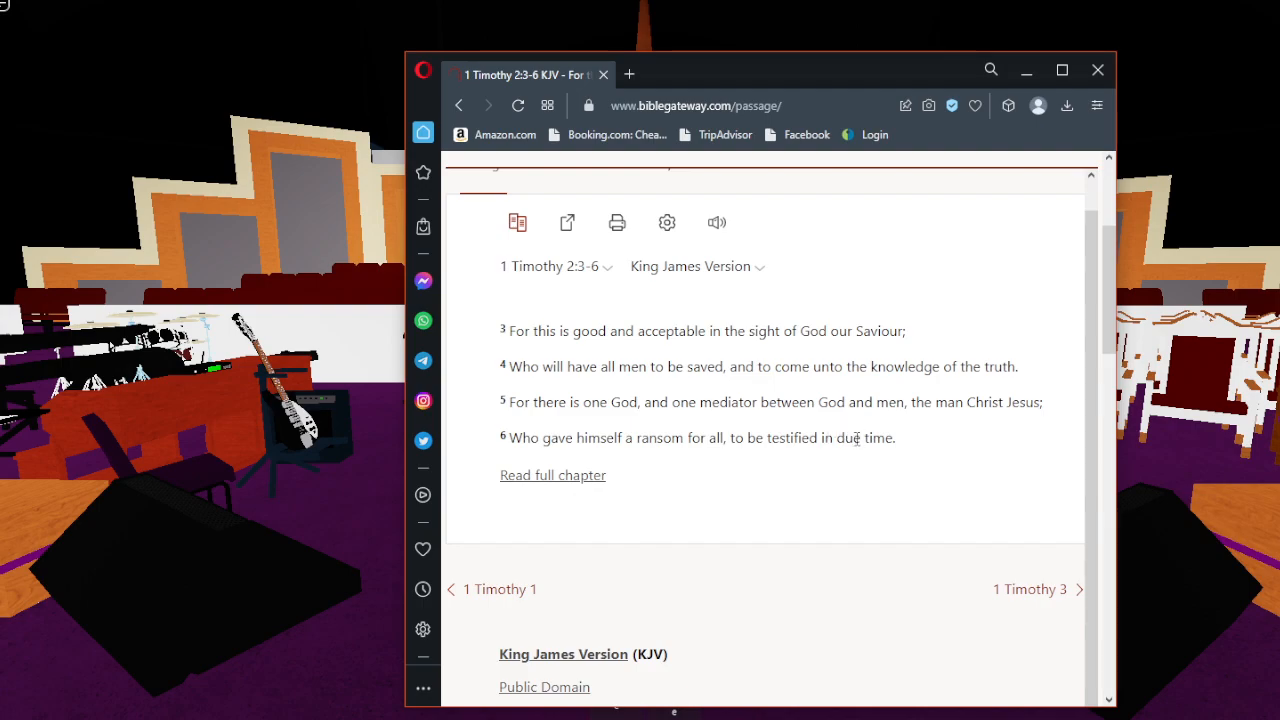
{"action": "mouse_move", "coordinate": [792, 424]}
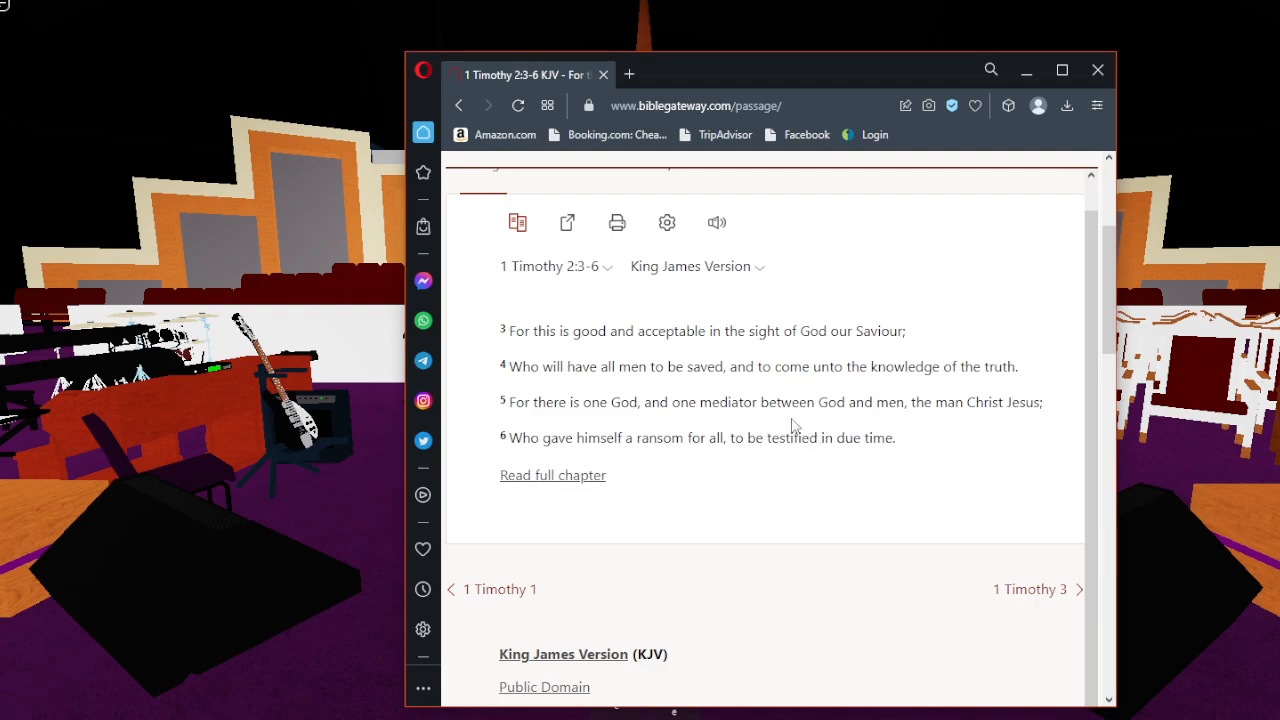
{"action": "mouse_move", "coordinate": [668, 428]}
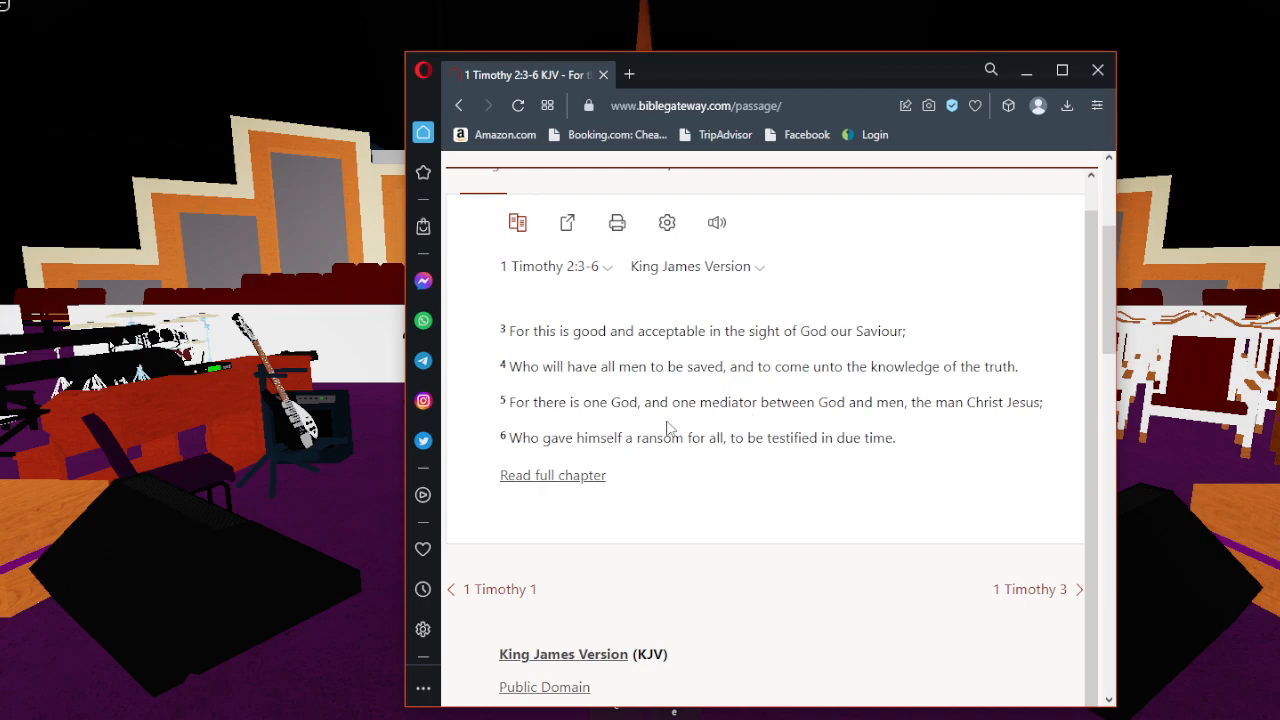
{"action": "mouse_move", "coordinate": [994, 456]}
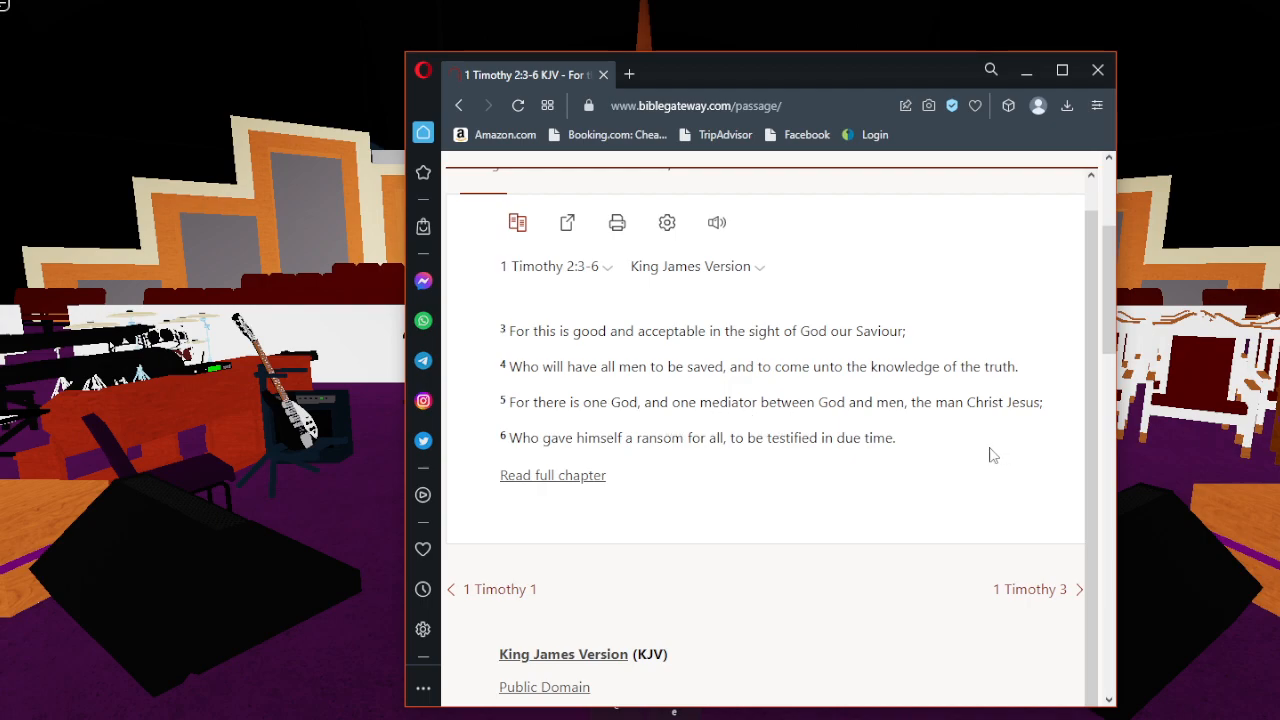
{"action": "mouse_move", "coordinate": [960, 318]}
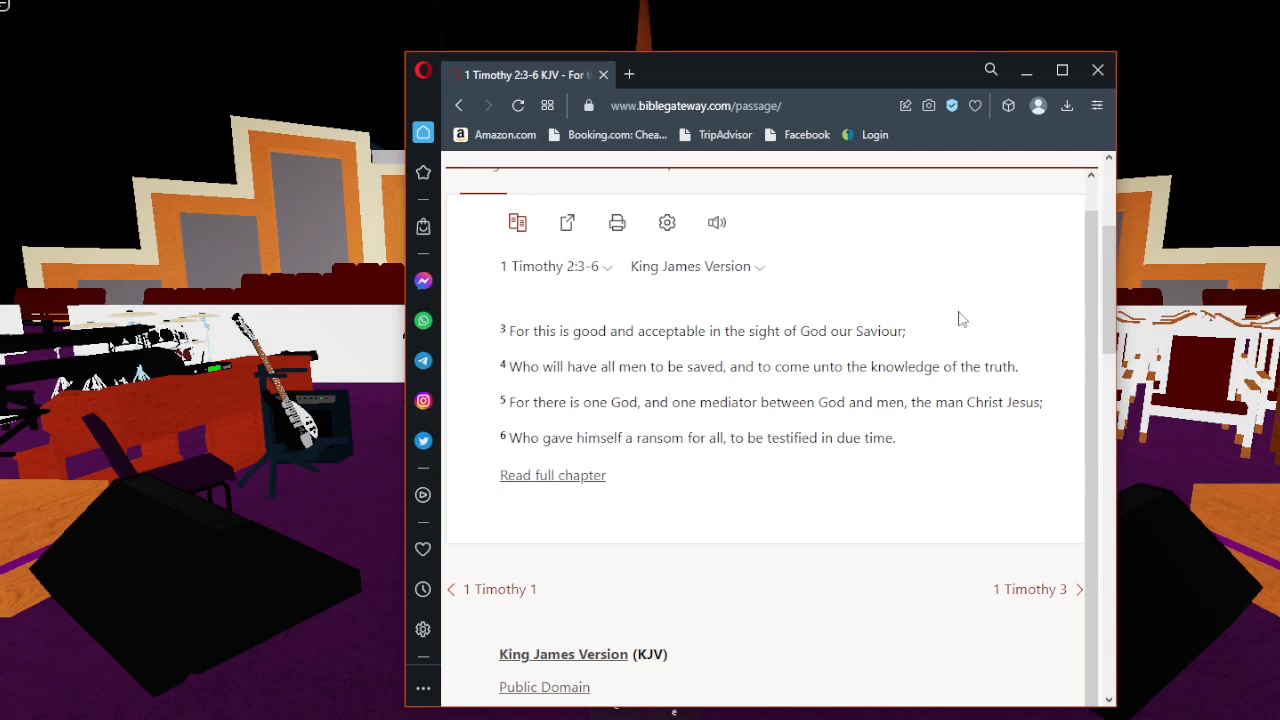
{"action": "mouse_move", "coordinate": [952, 312]}
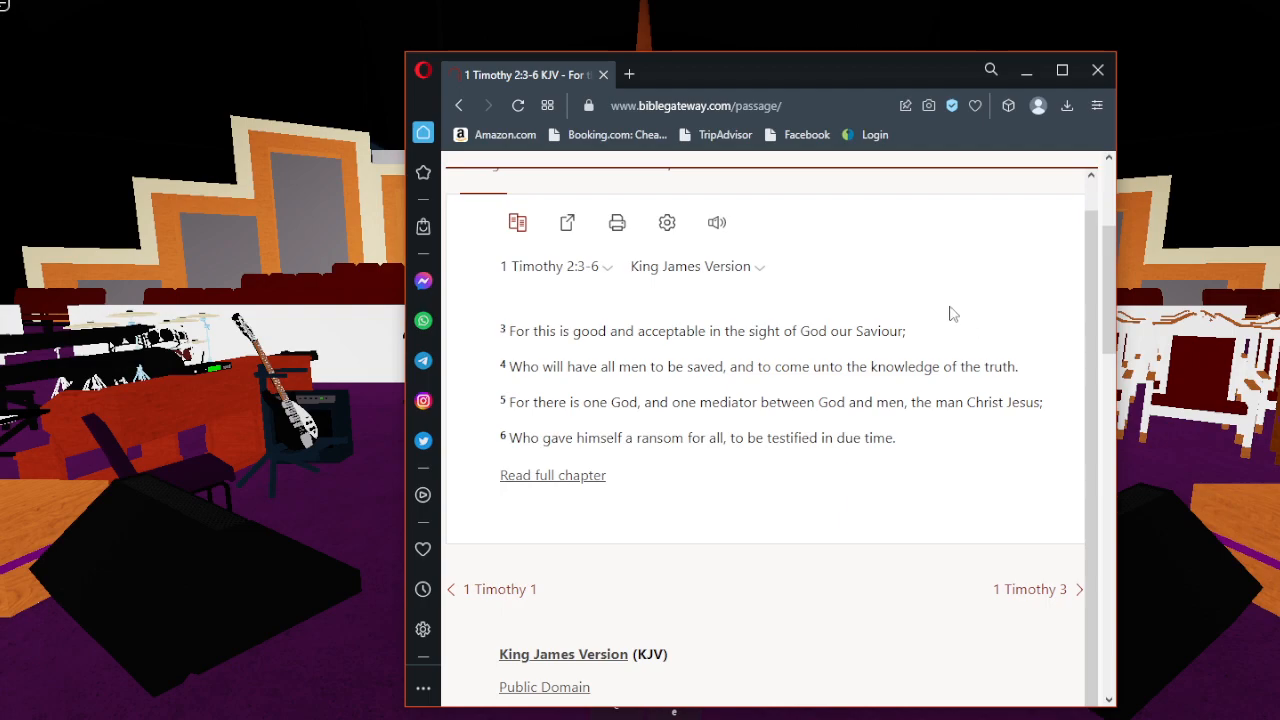
{"action": "mouse_move", "coordinate": [998, 340]}
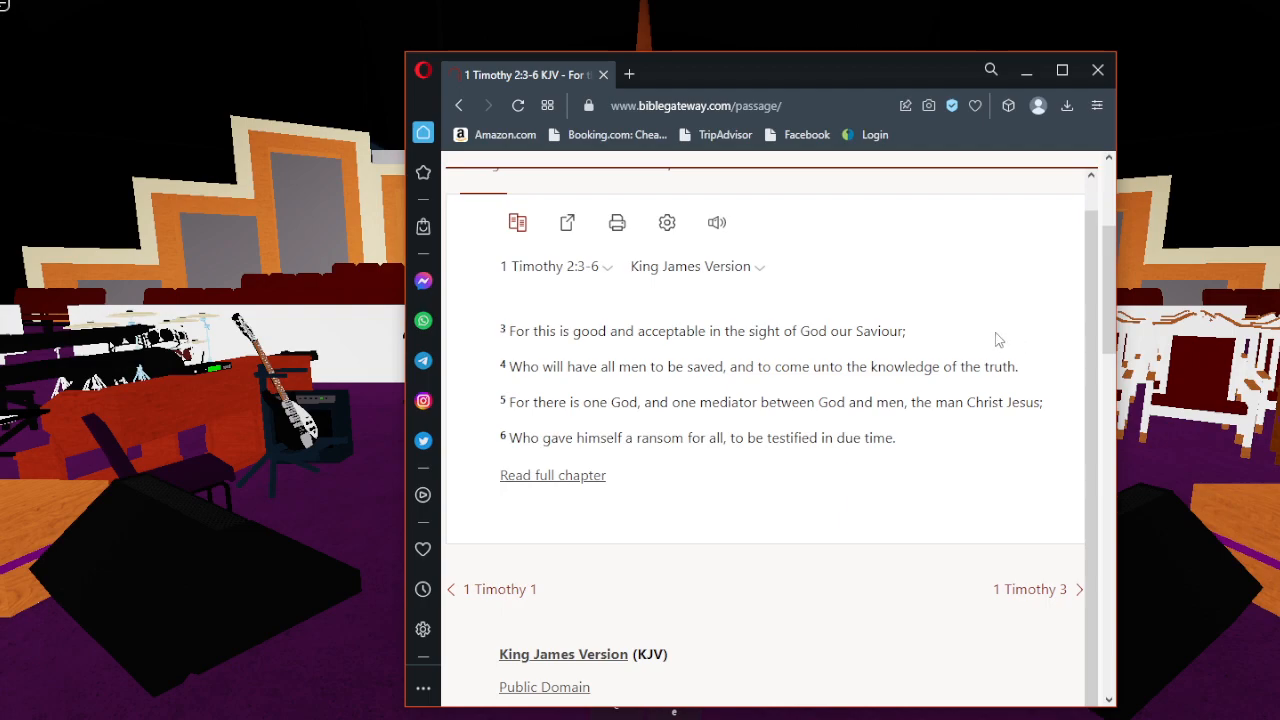
{"action": "left_click_drag", "start_coordinate": [760, 68], "coordinate": [1020, 76]}
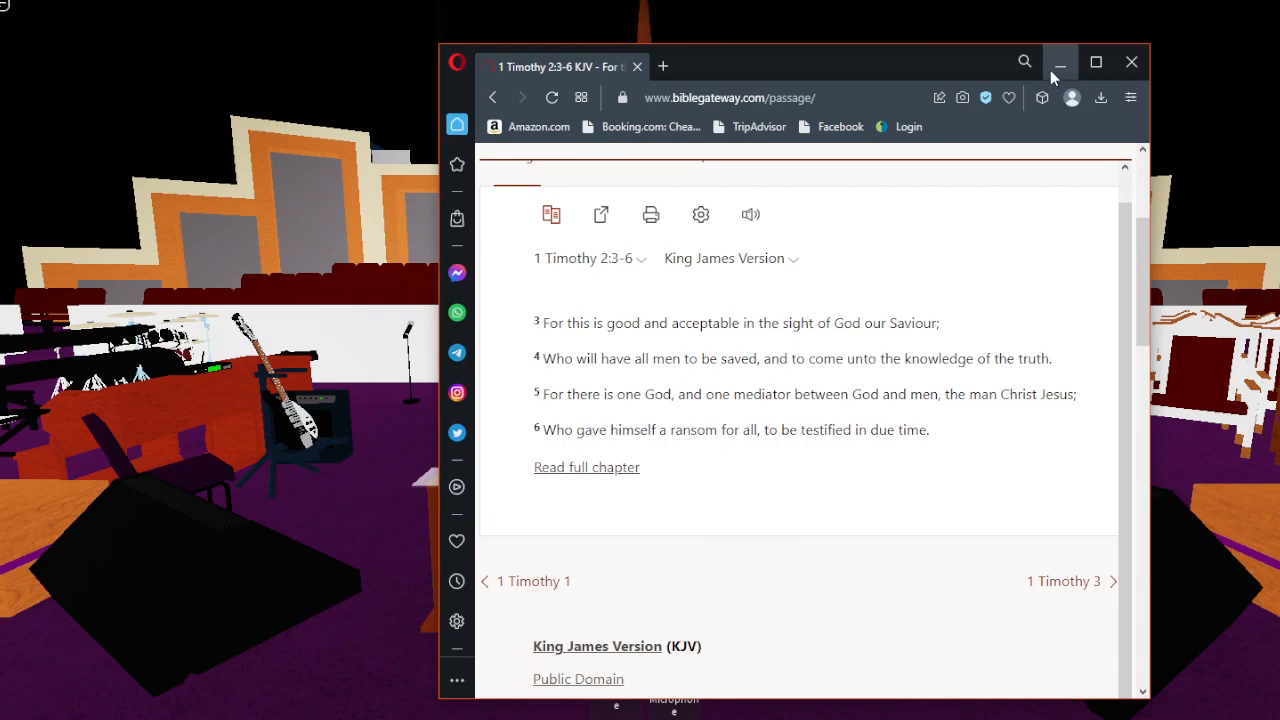
Step: Dismiss the Opera passage window, revealing the Roblox church stage and pulpit avatar
{"action": "left_click", "coordinate": [1060, 60]}
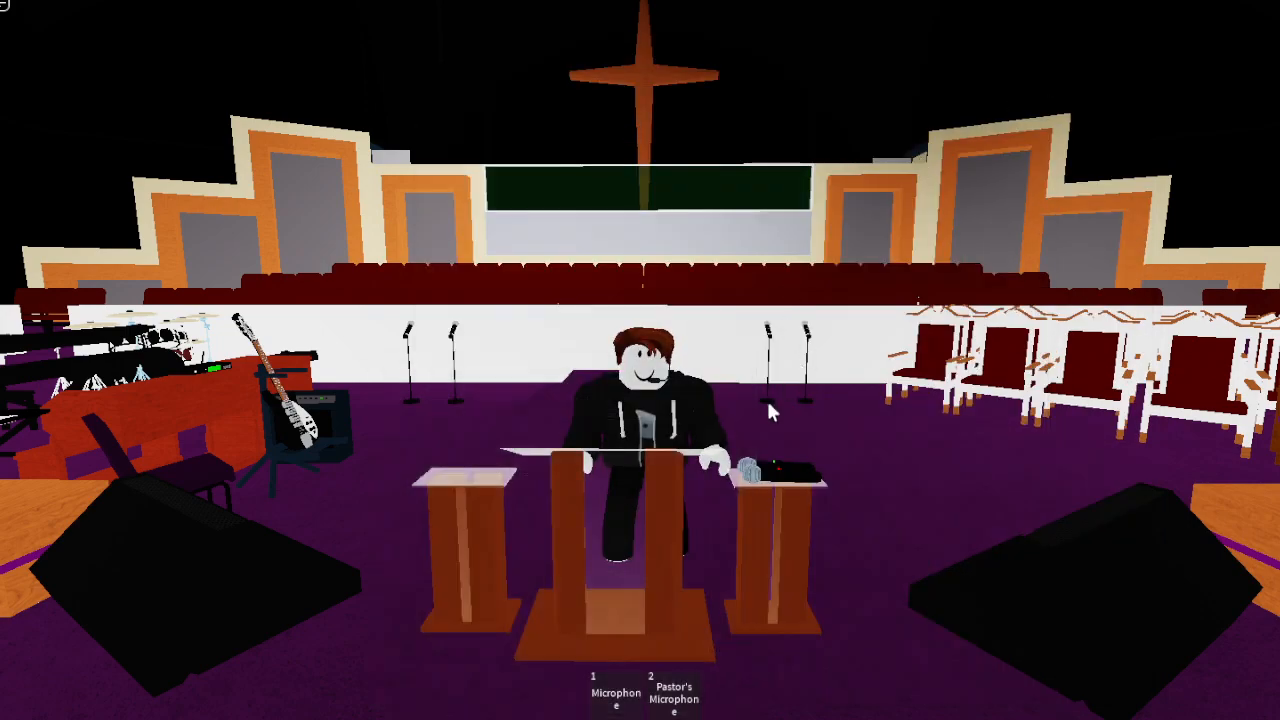
{"action": "mouse_move", "coordinate": [980, 424]}
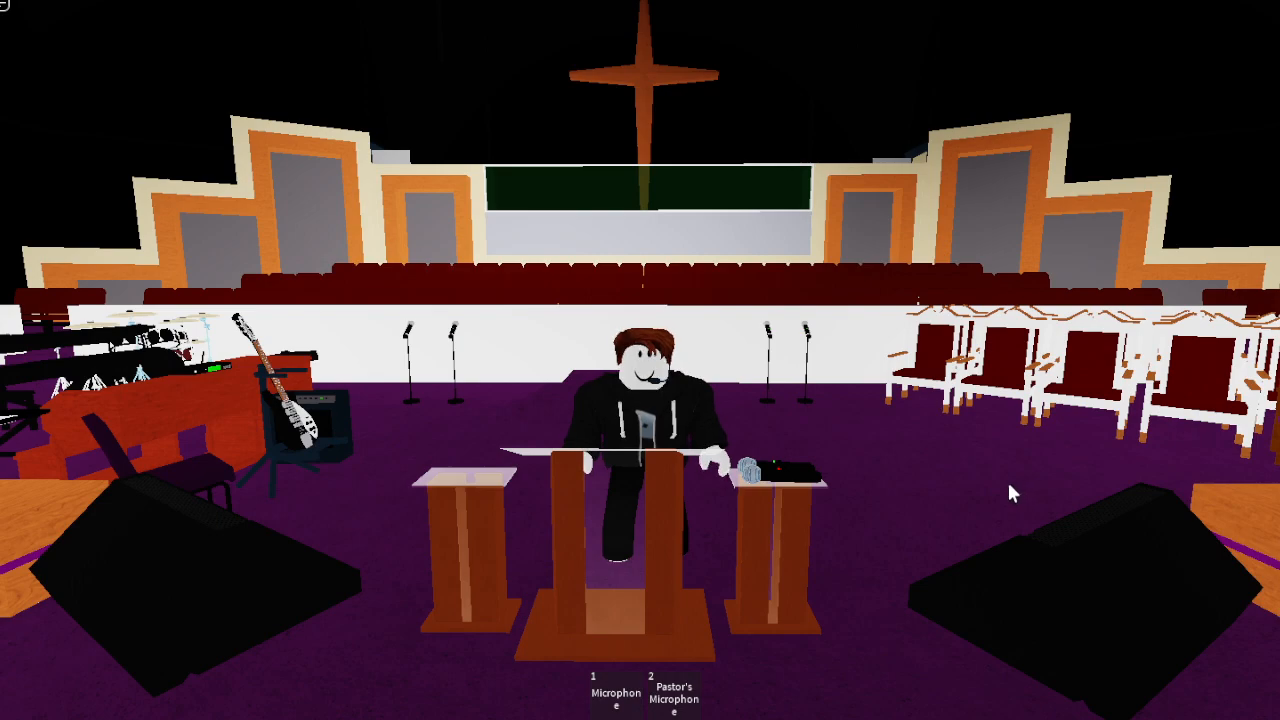
{"action": "mouse_move", "coordinate": [764, 598]}
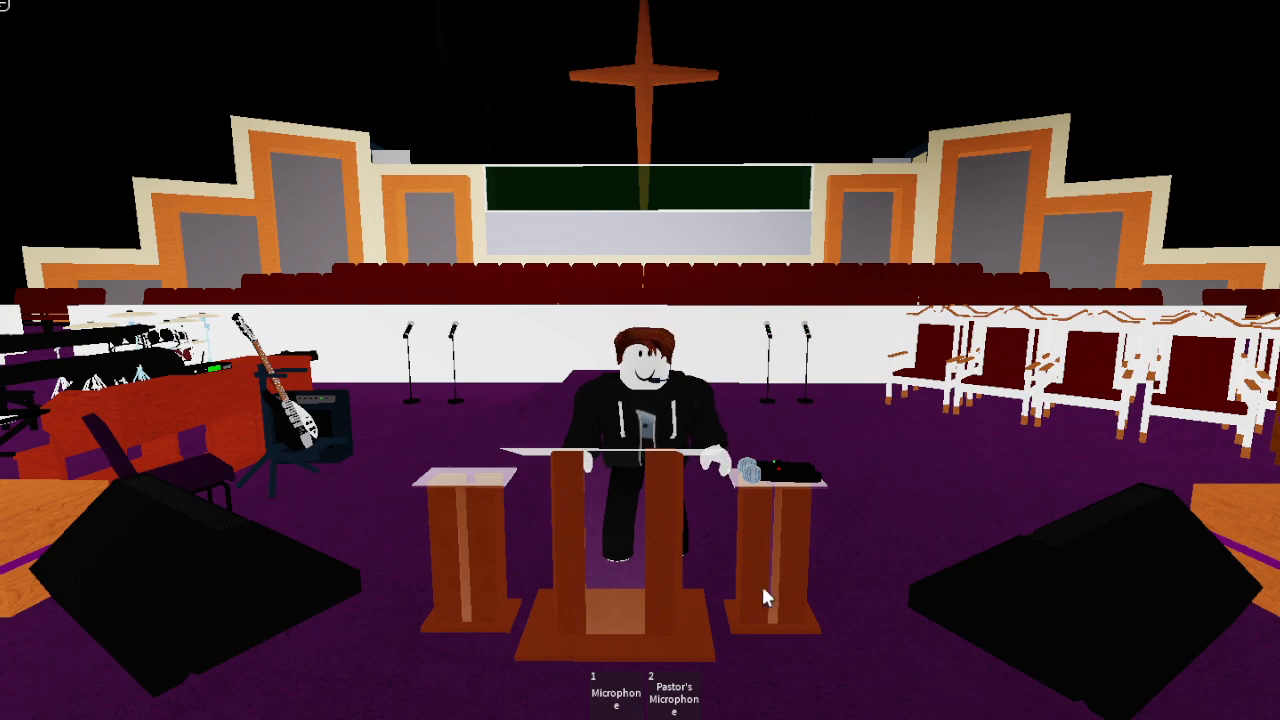